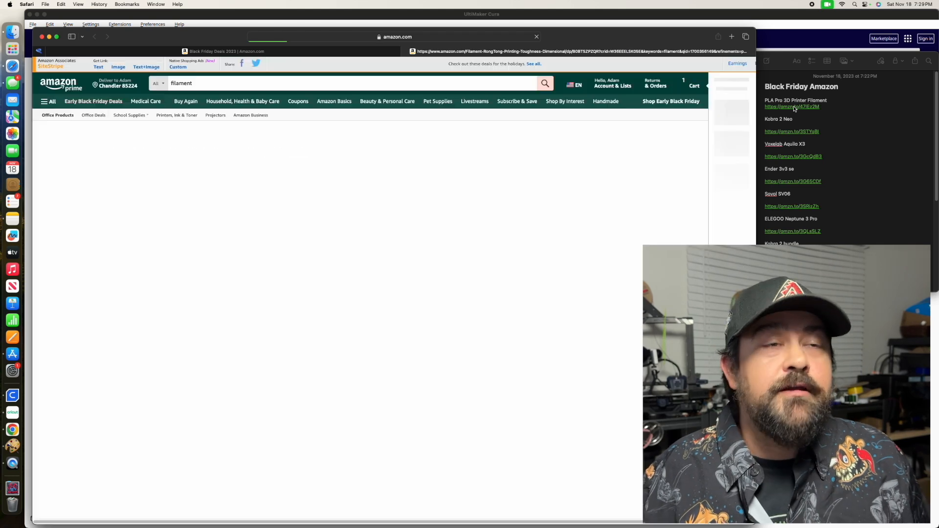
# Step: Load the RongTong PLA Pro 1.75mm filament deal ($9.99, 23% off) and browse its photos to the yellow printed vase
pyautogui.click(792, 106)
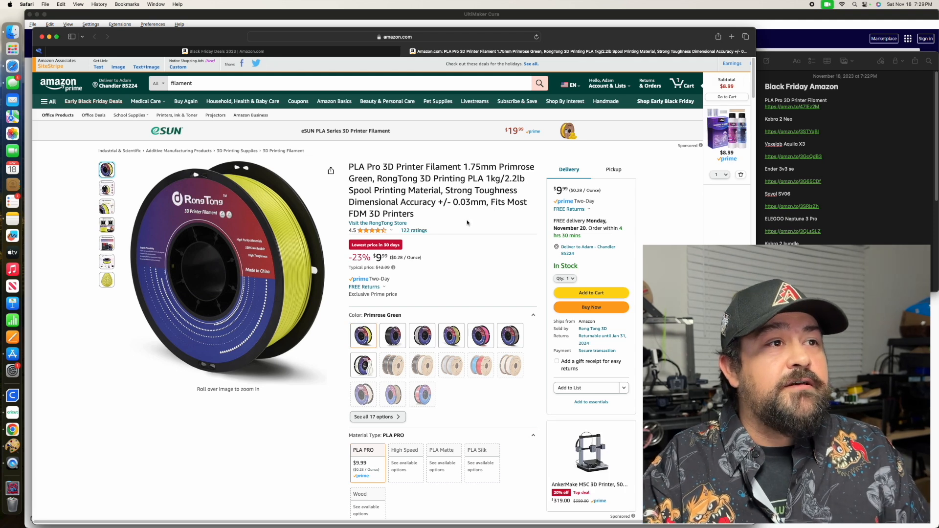
pyautogui.moveTo(485, 240)
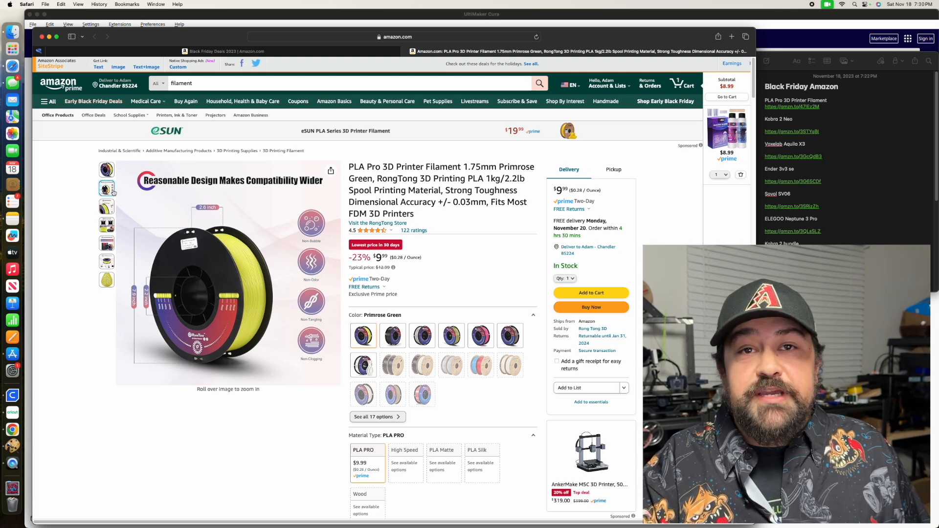
pyautogui.click(106, 225)
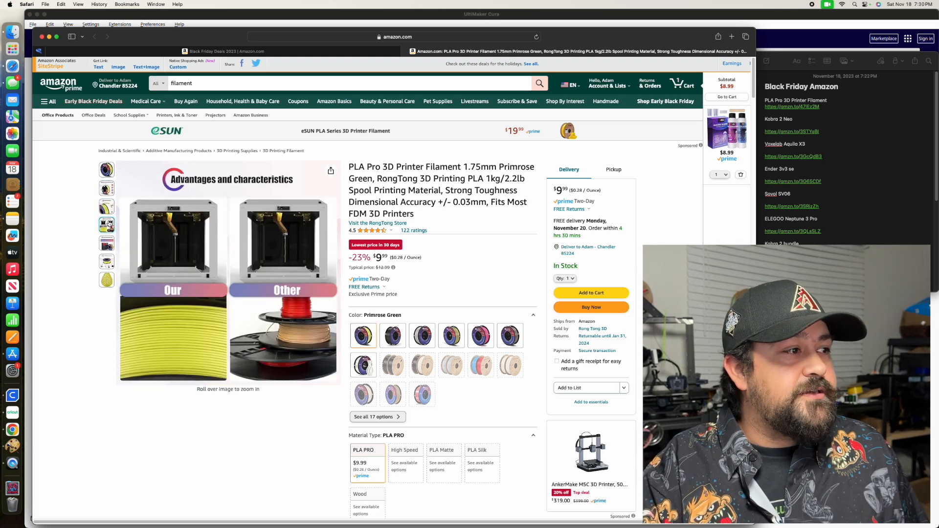
pyautogui.click(105, 207)
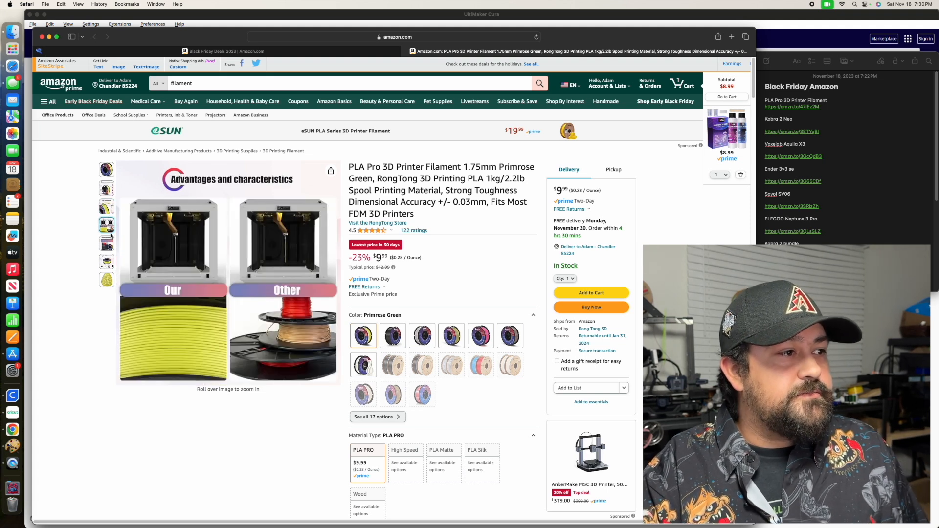
pyautogui.click(107, 243)
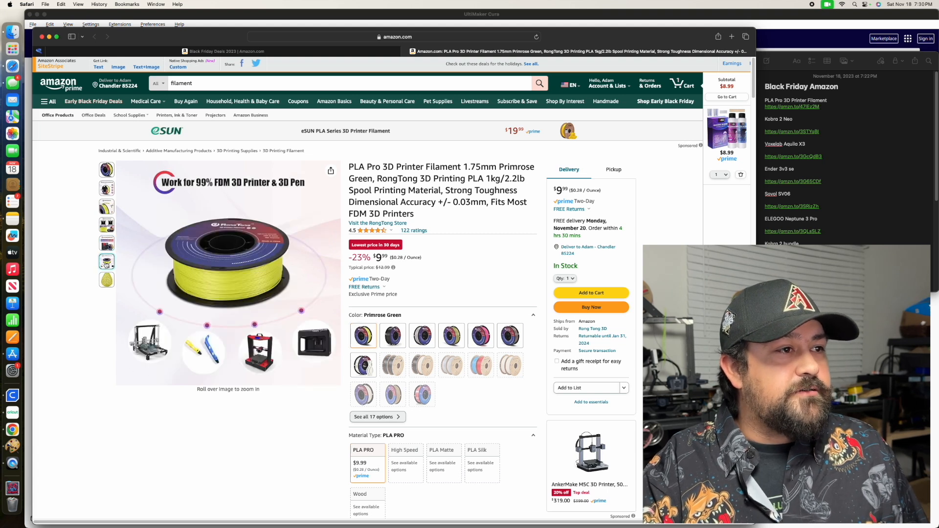
pyautogui.click(105, 280)
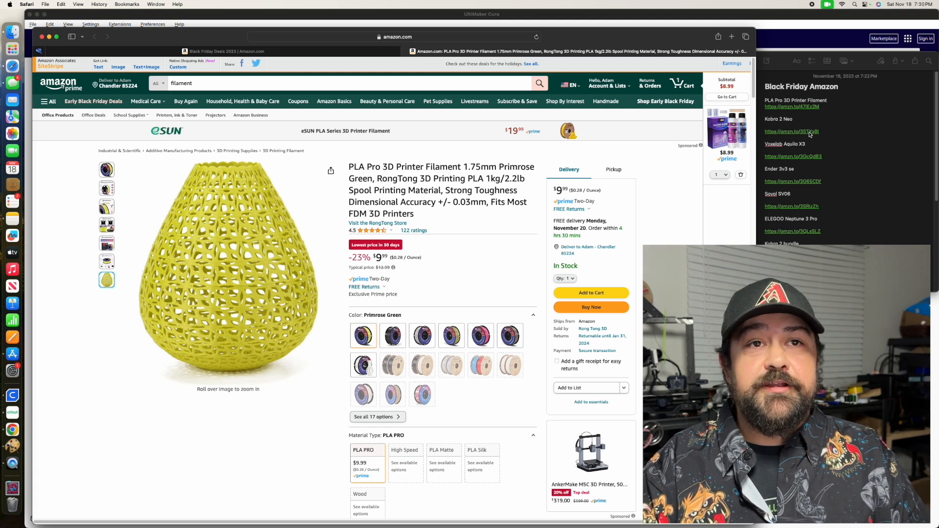
# Step: Open the Anycubic Kobra 2 Neo deal ($159.99, 43% off) in a new tab and start the next link
pyautogui.click(731, 36)
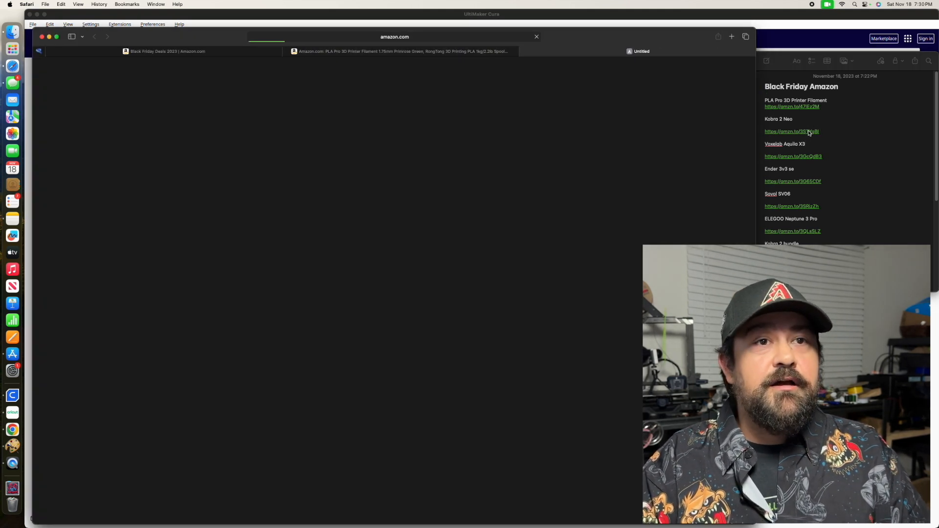
pyautogui.click(792, 131)
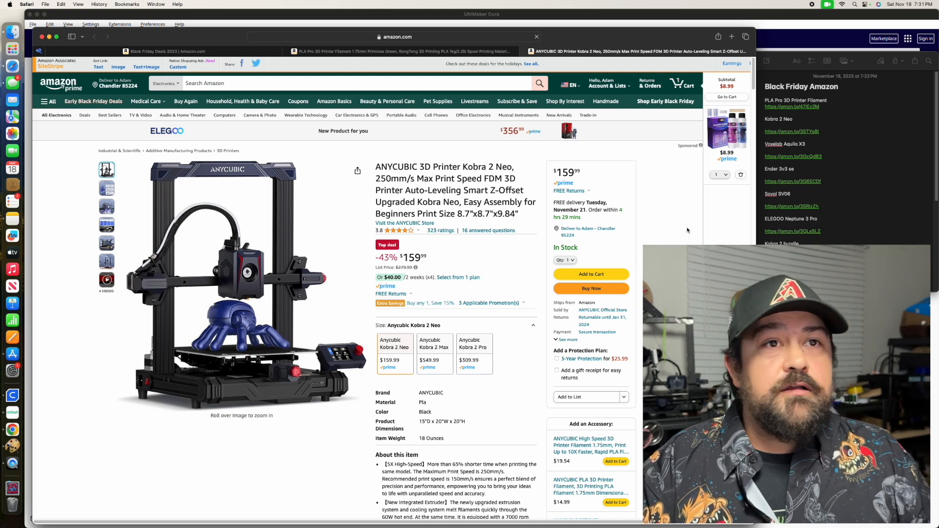
pyautogui.moveTo(805, 161)
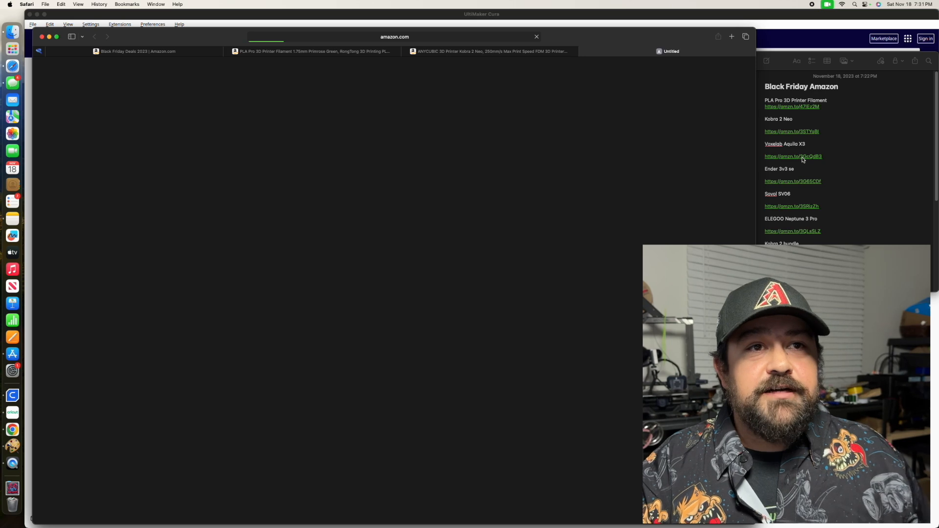
# Step: Open the Voxelab Aquila X3 deal and switch it to the $149 upgraded tools kits X2 option
pyautogui.click(793, 157)
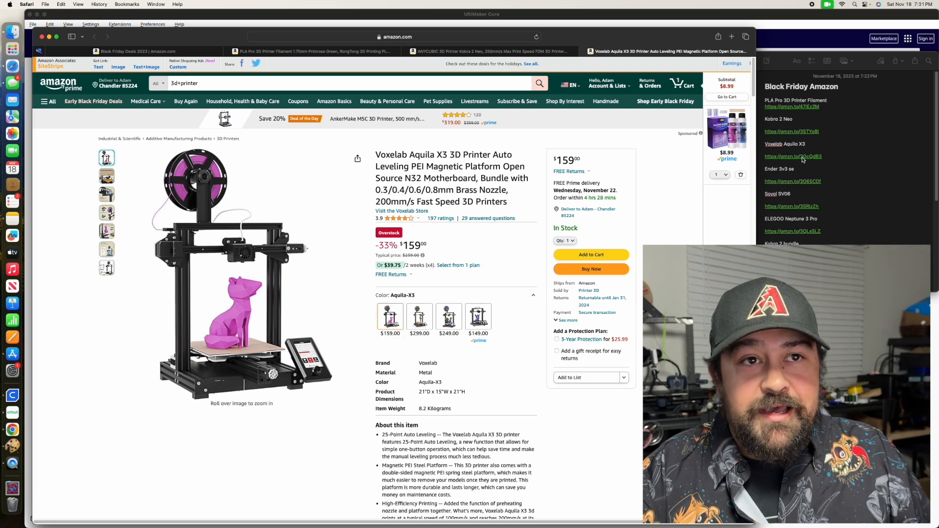
pyautogui.moveTo(851, 182)
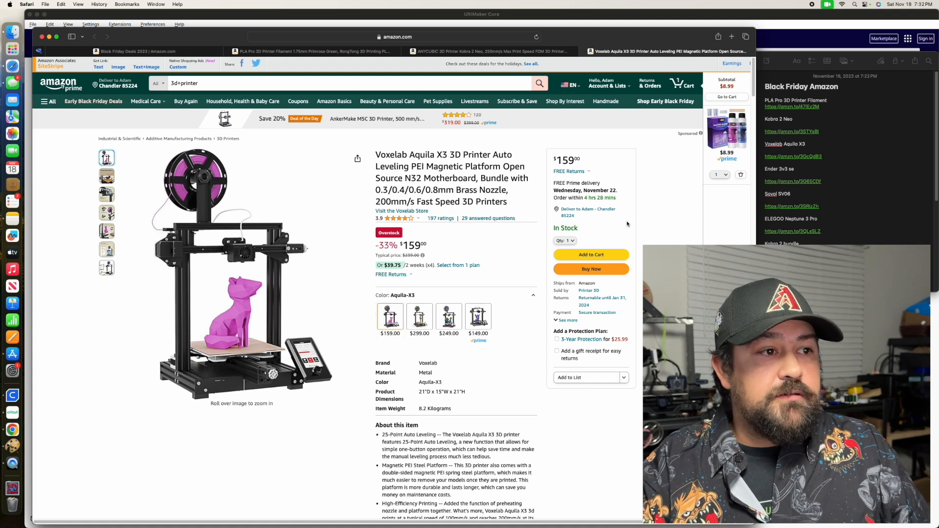
pyautogui.moveTo(596, 286)
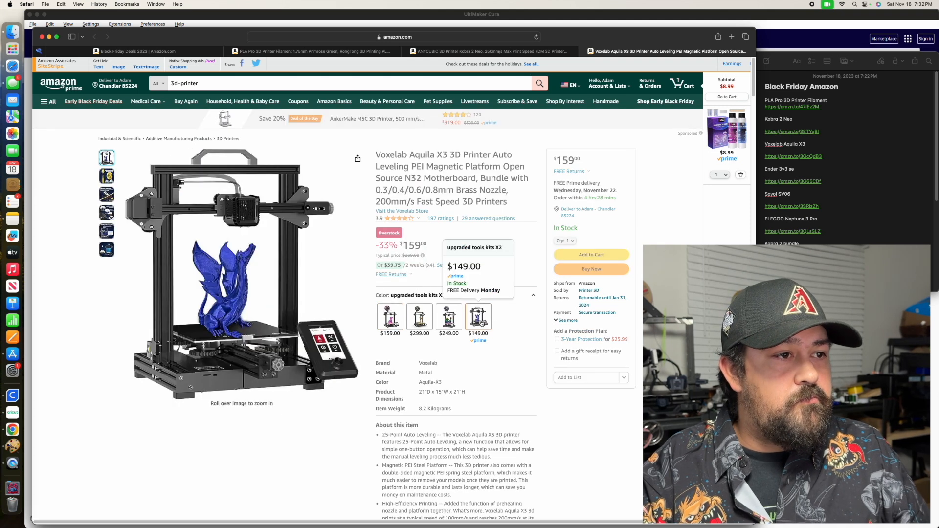
pyautogui.click(478, 317)
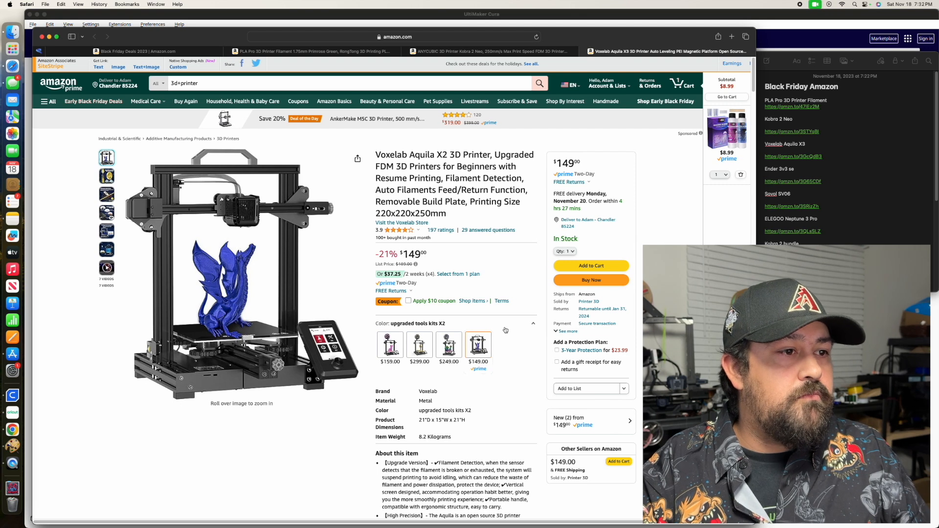
pyautogui.moveTo(477, 344)
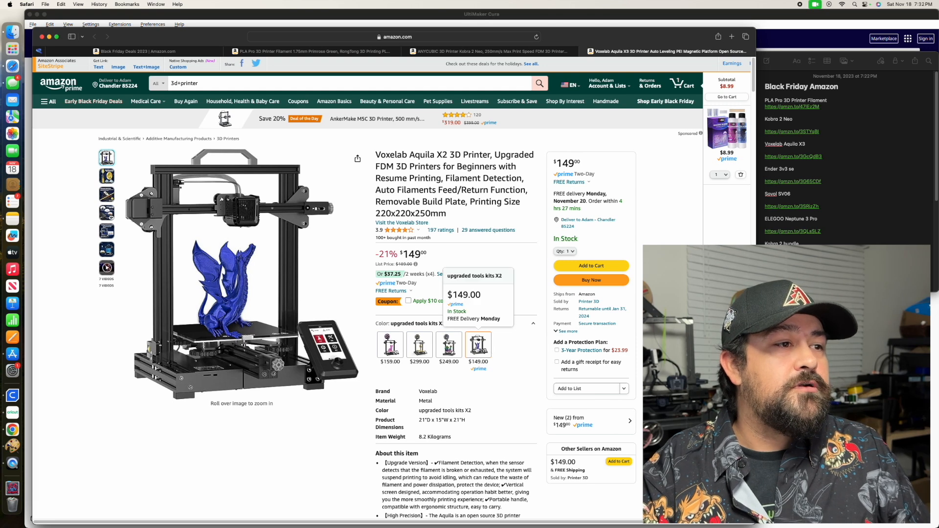
pyautogui.moveTo(511, 340)
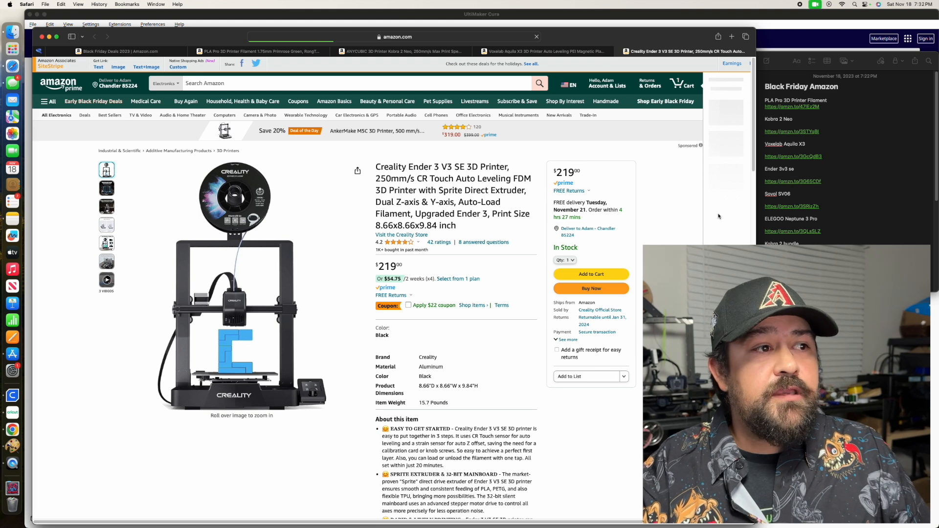
pyautogui.moveTo(706, 219)
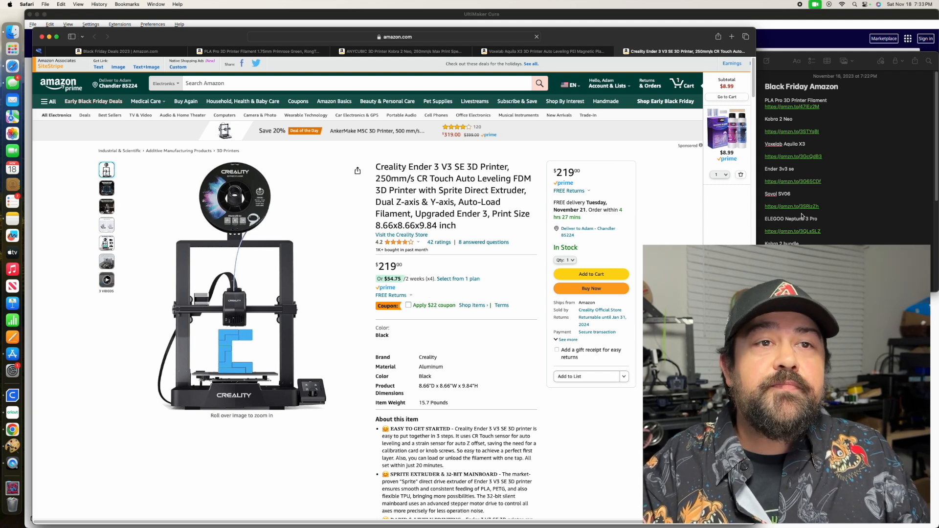
# Step: Open the Sovol SV06 3D printer deal at $279 in its own tab from the notes
pyautogui.click(732, 36)
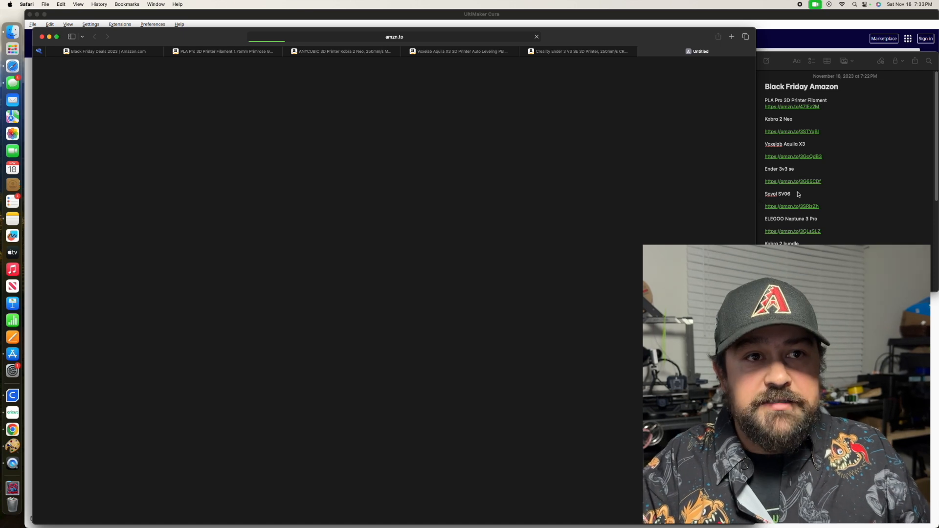
pyautogui.moveTo(786, 207)
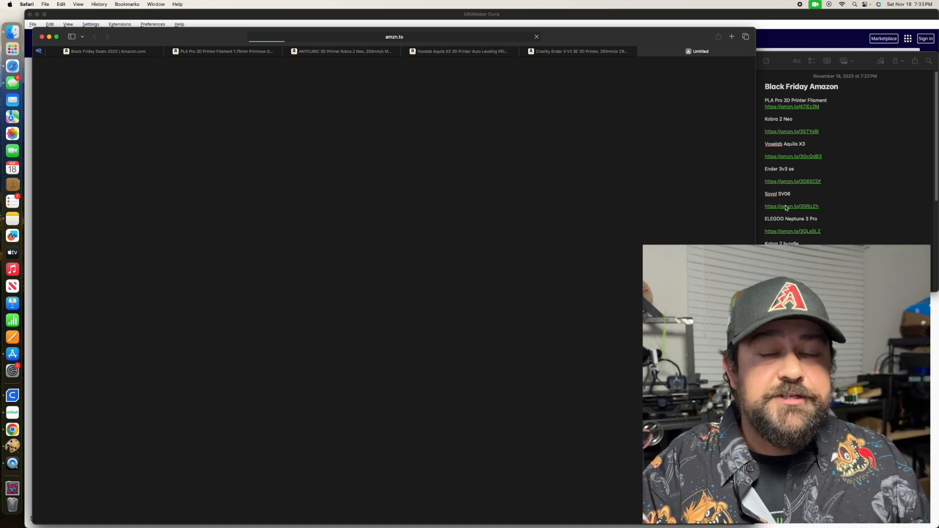
pyautogui.click(790, 206)
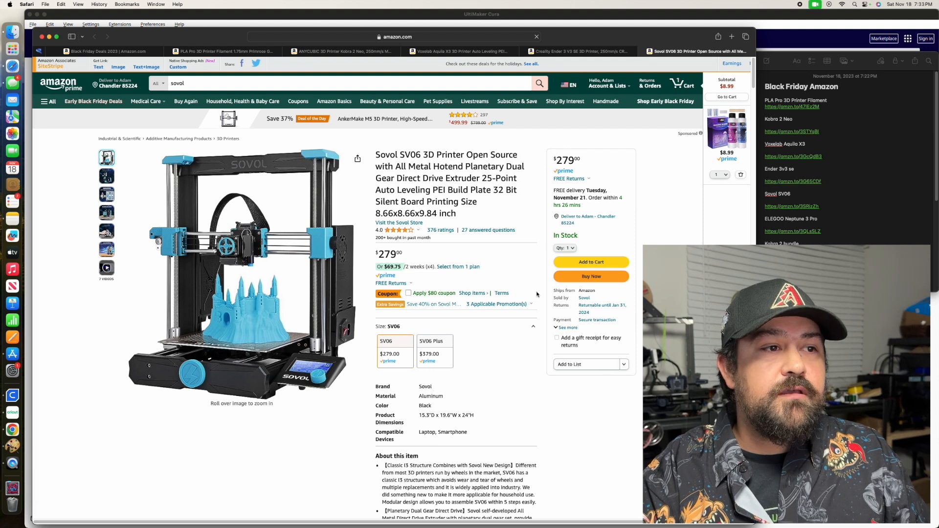
# Step: View the SV06's three applicable promotions, including 40% off Sovol matte PLA, then return to the notes
pyautogui.click(496, 304)
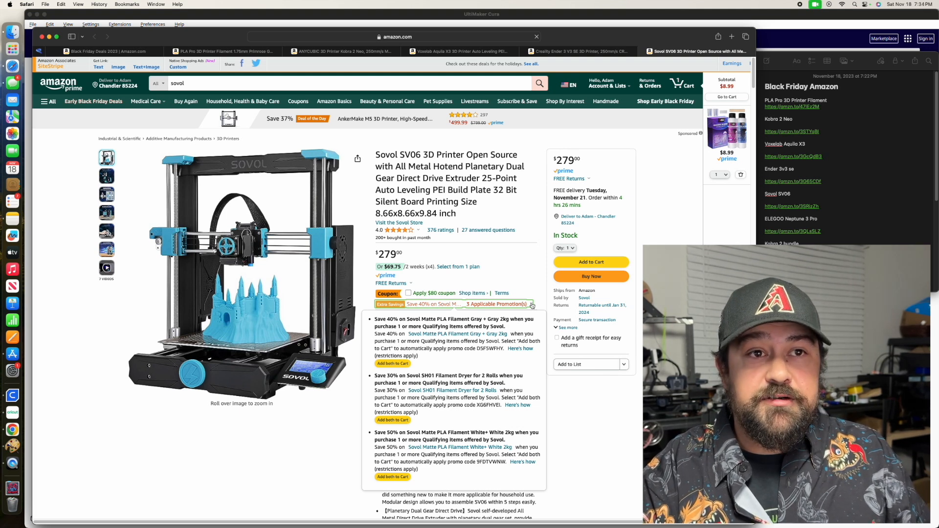
pyautogui.click(530, 304)
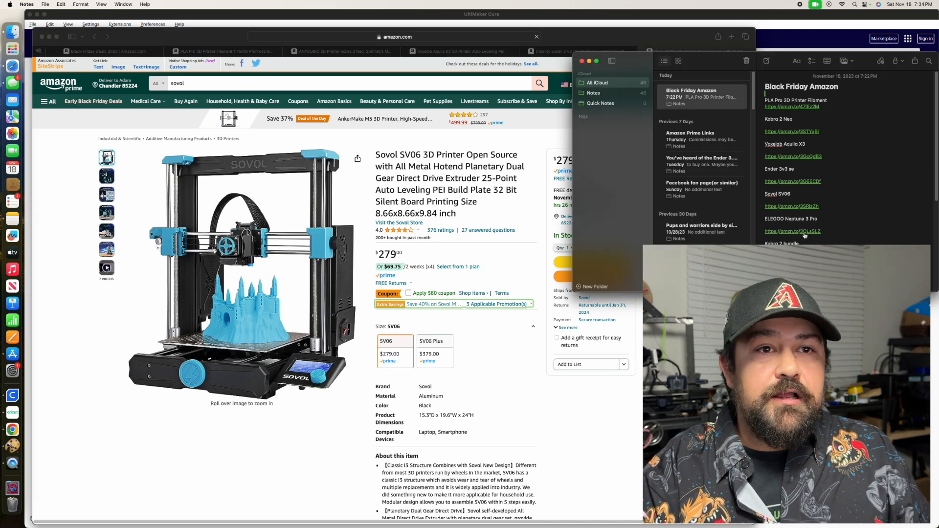
# Step: Open the ELEGOO Neptune 3 Pro deal link from the notes in a new tab
pyautogui.click(791, 231)
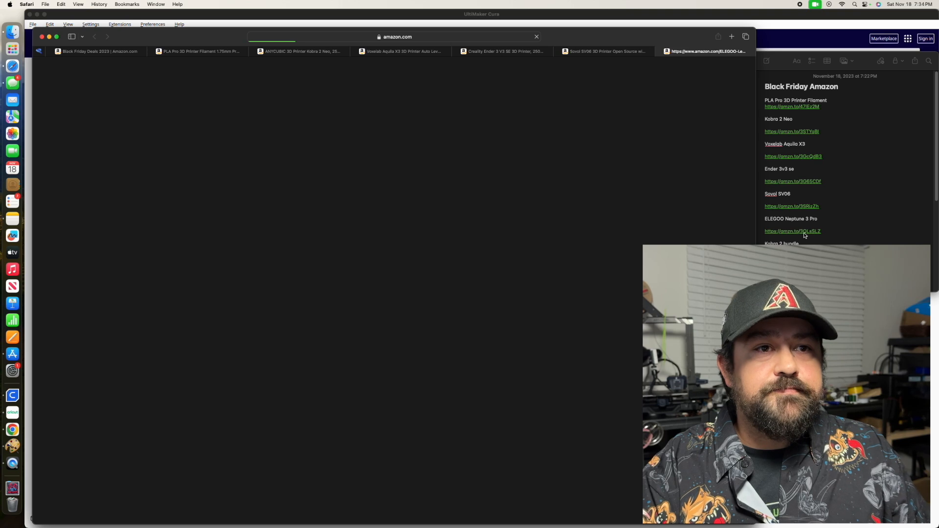
pyautogui.click(793, 231)
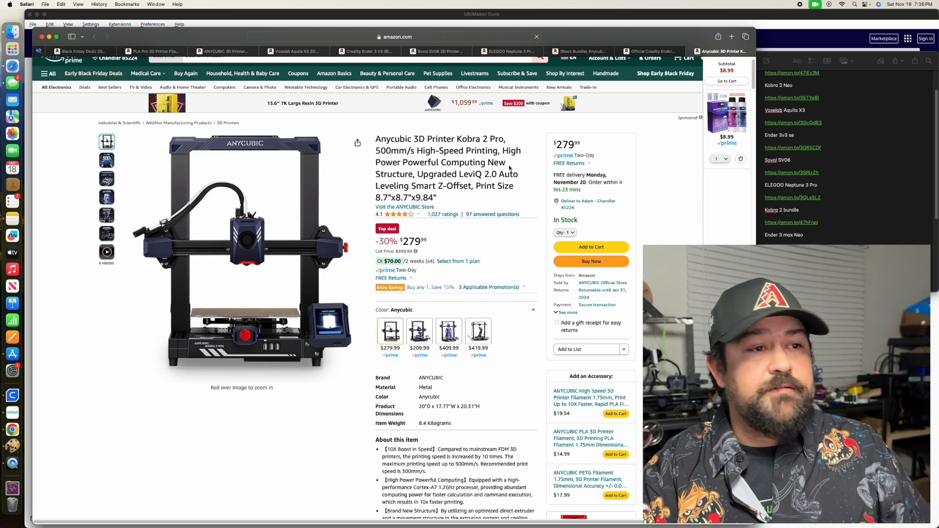
pyautogui.moveTo(524, 169)
pyautogui.write('Anycubic Kobra Plus')
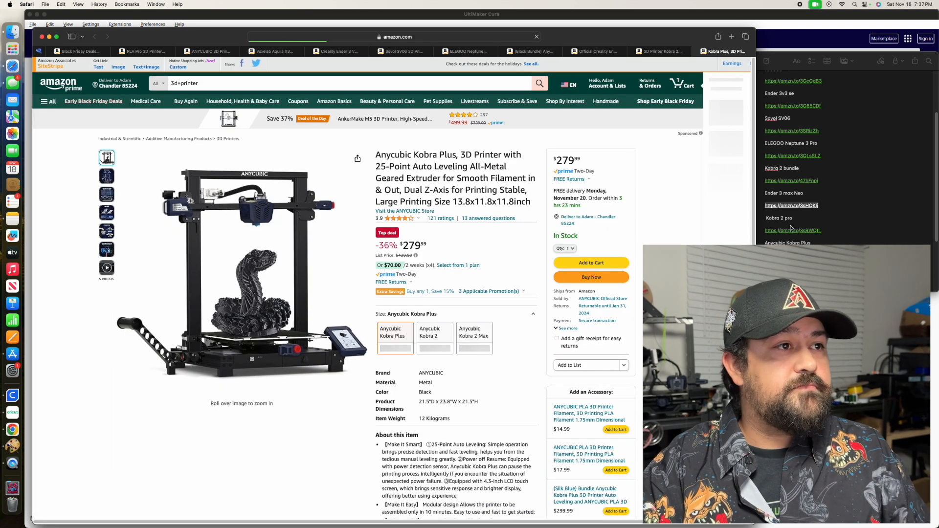
# Step: Switch between the Kobra 2 Pro tab and the newly opened Anycubic Kobra Plus deal tab
pyautogui.click(660, 51)
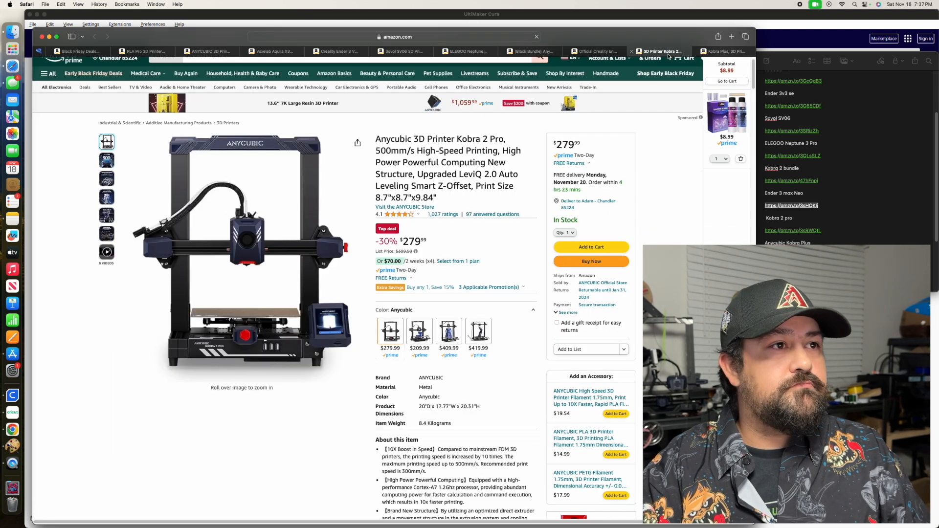
pyautogui.moveTo(722, 51)
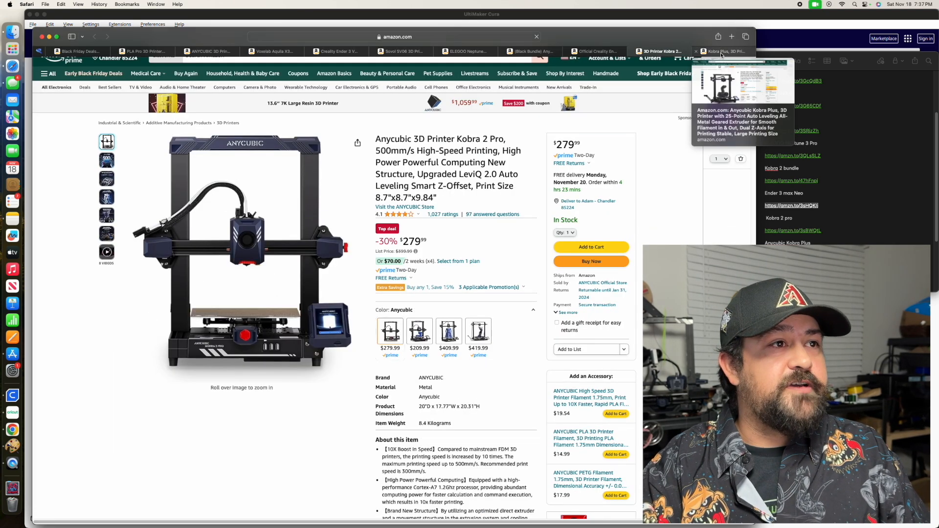
pyautogui.click(725, 50)
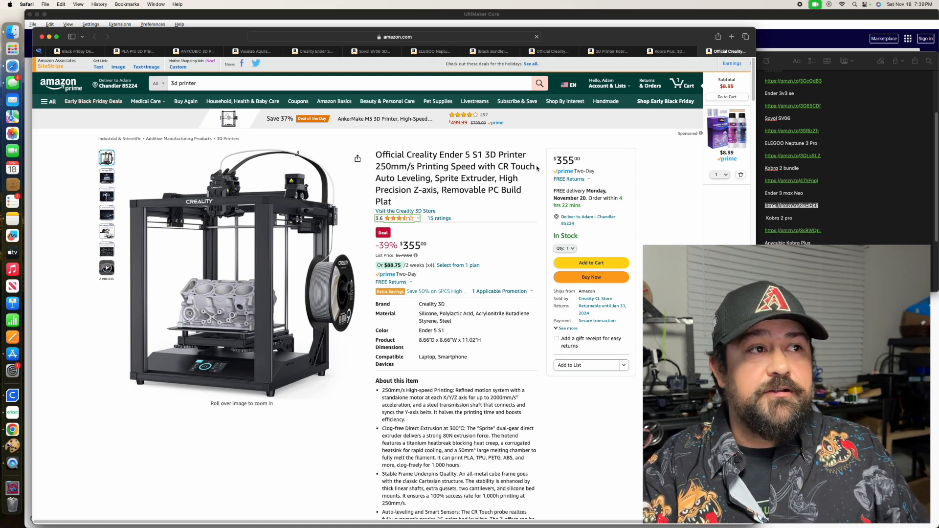
pyautogui.moveTo(399, 169)
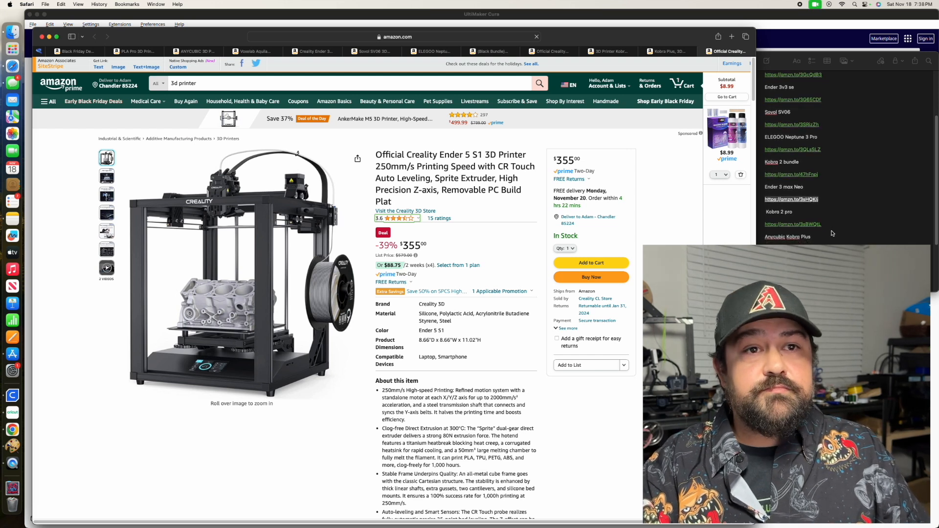
# Step: Open the Anycubic Kobra 2 Max deal ($549.99, 28% off) from further down the notes list
pyautogui.scroll(-3)
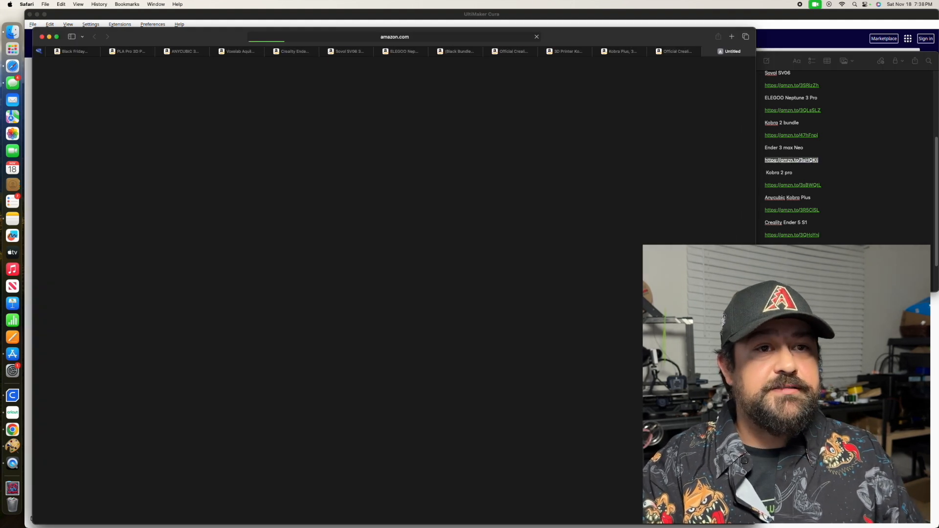
pyautogui.click(791, 159)
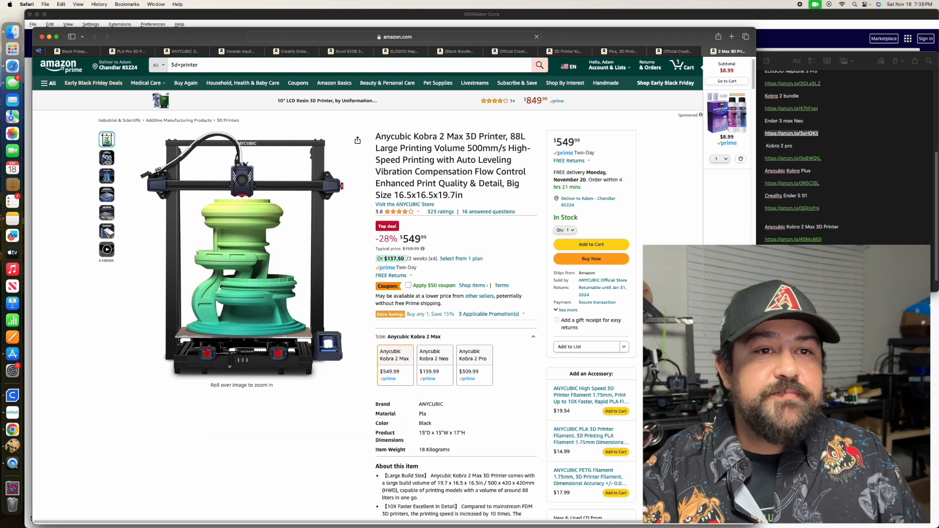
pyautogui.click(732, 36)
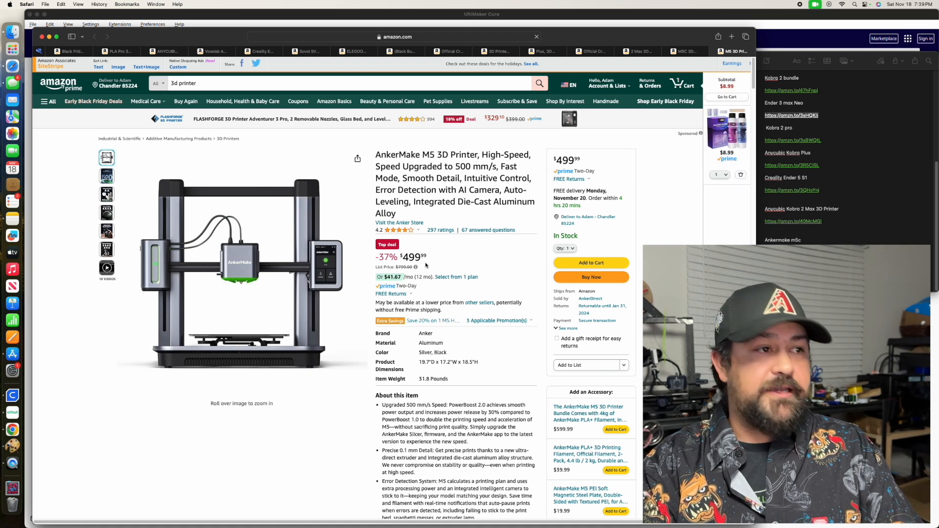
pyautogui.moveTo(242, 264)
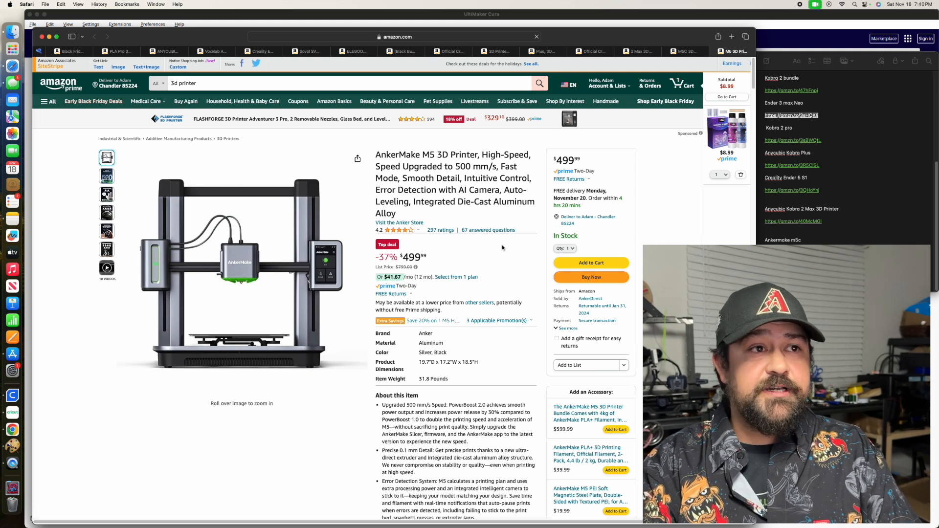
pyautogui.scroll(-3)
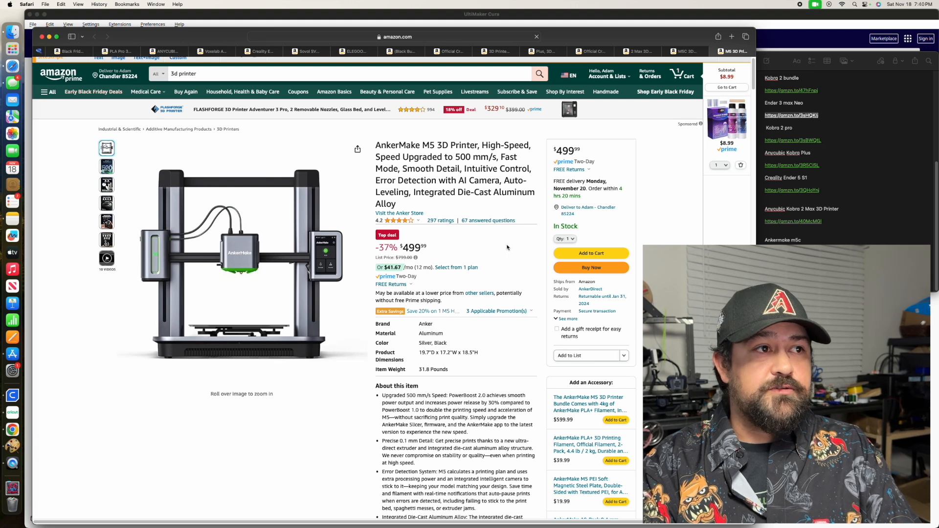
pyautogui.scroll(-3)
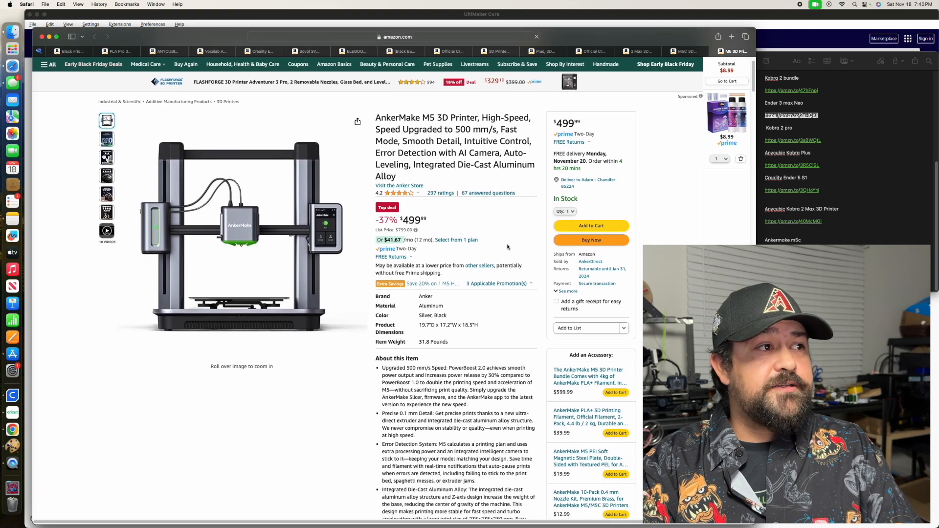